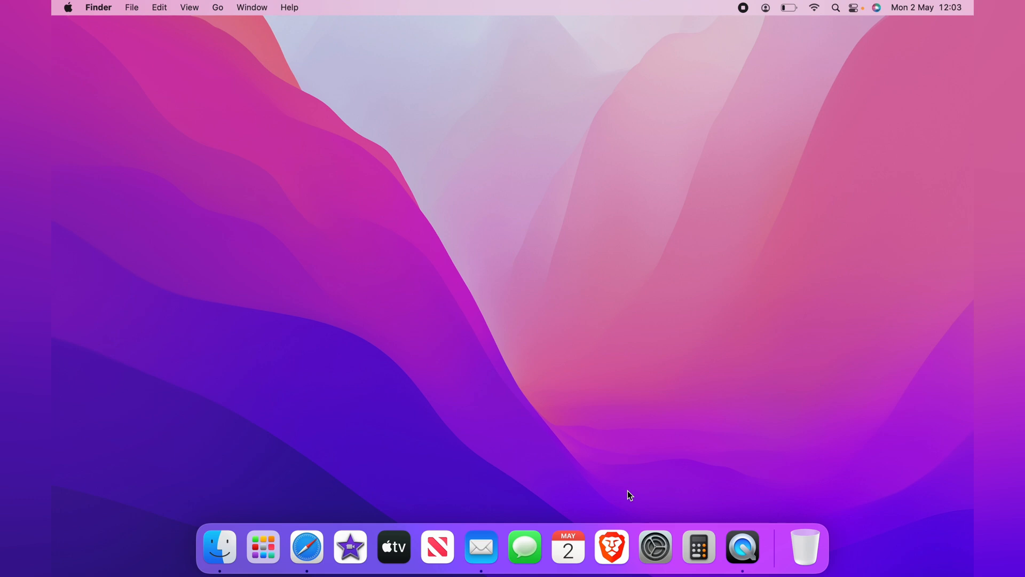
mouse_move(611, 547)
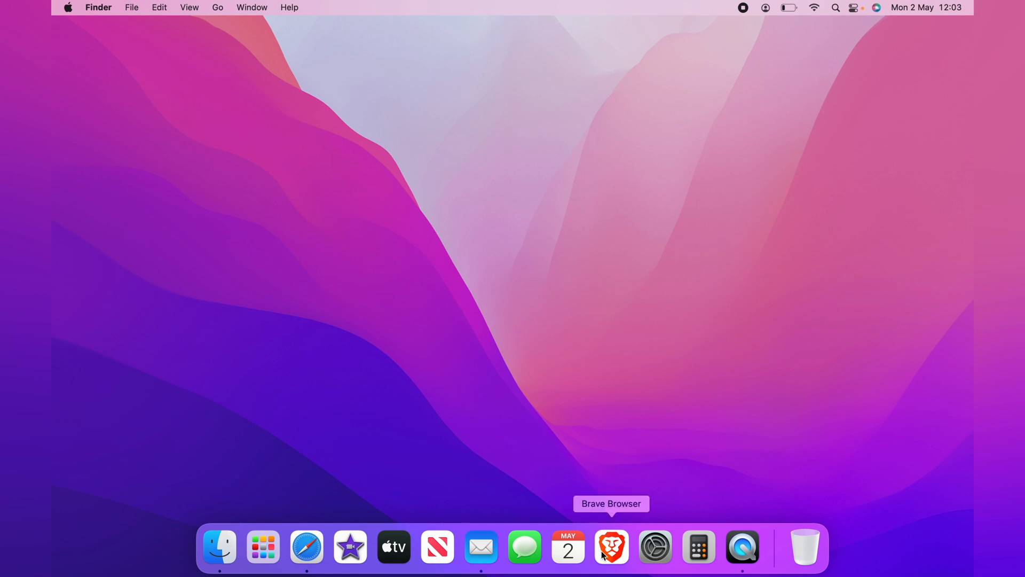
mouse_move(568, 546)
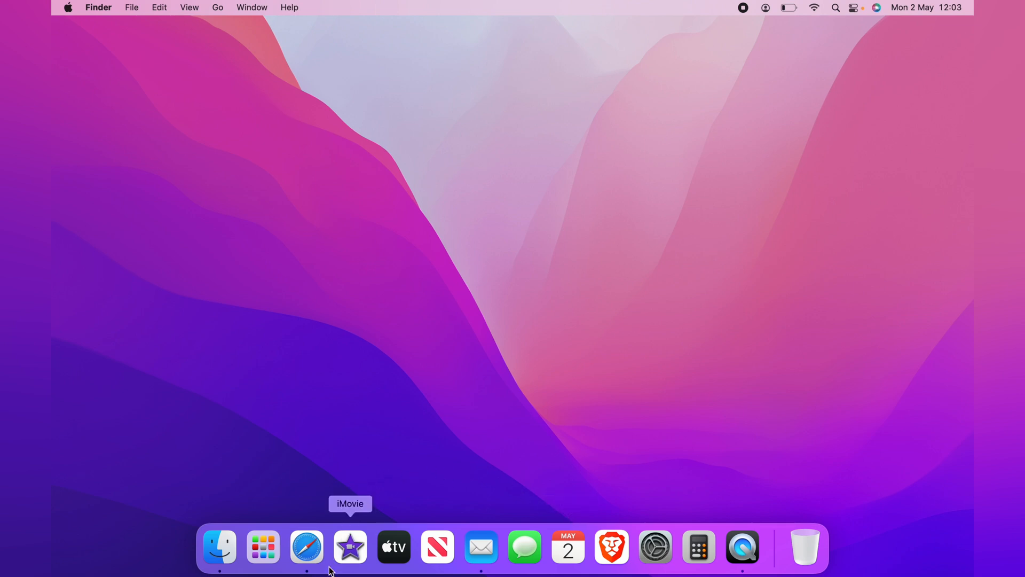
mouse_move(306, 547)
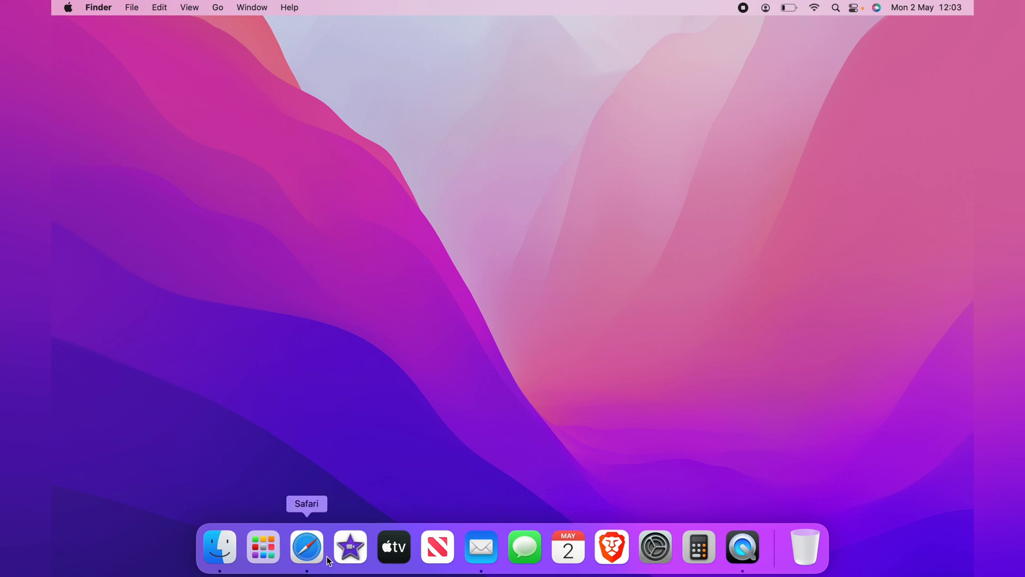
mouse_move(350, 547)
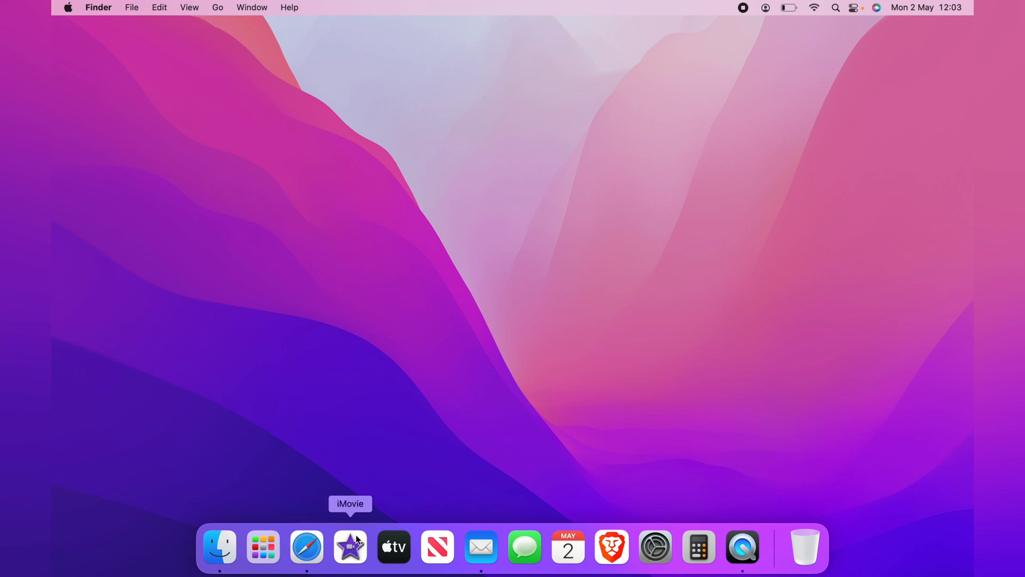
mouse_move(611, 547)
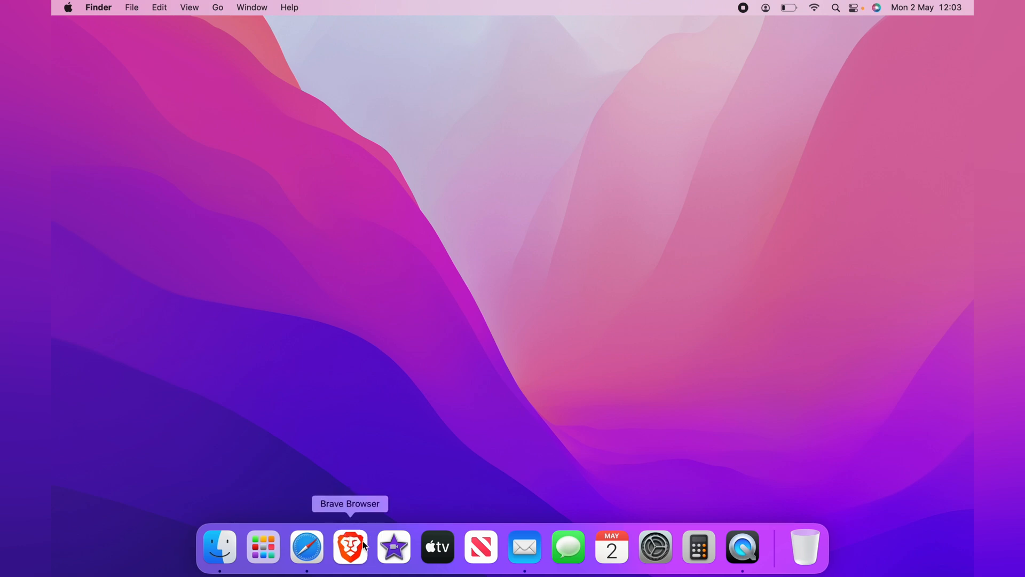
mouse_move(724, 520)
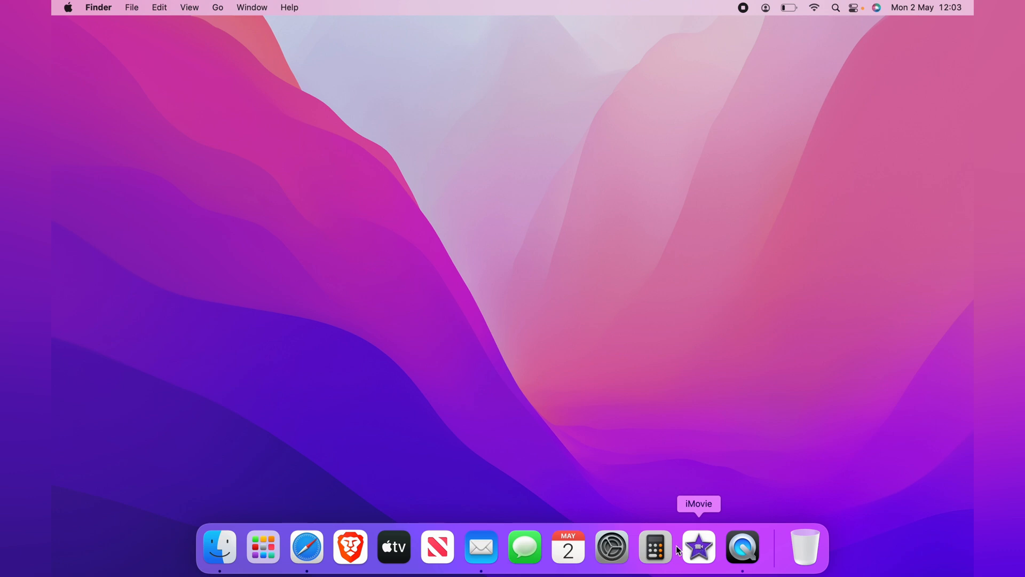
mouse_move(523, 546)
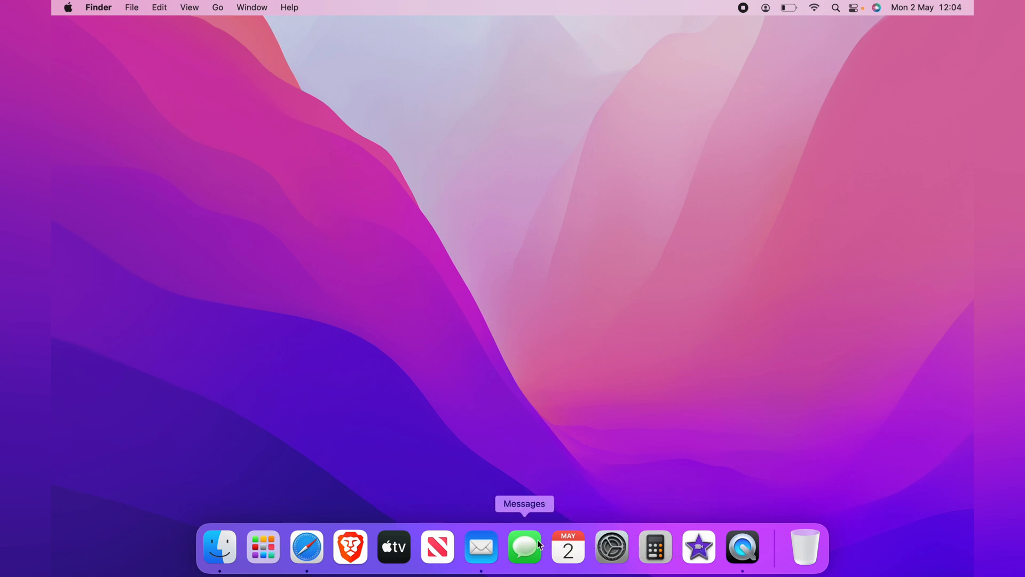
mouse_move(537, 543)
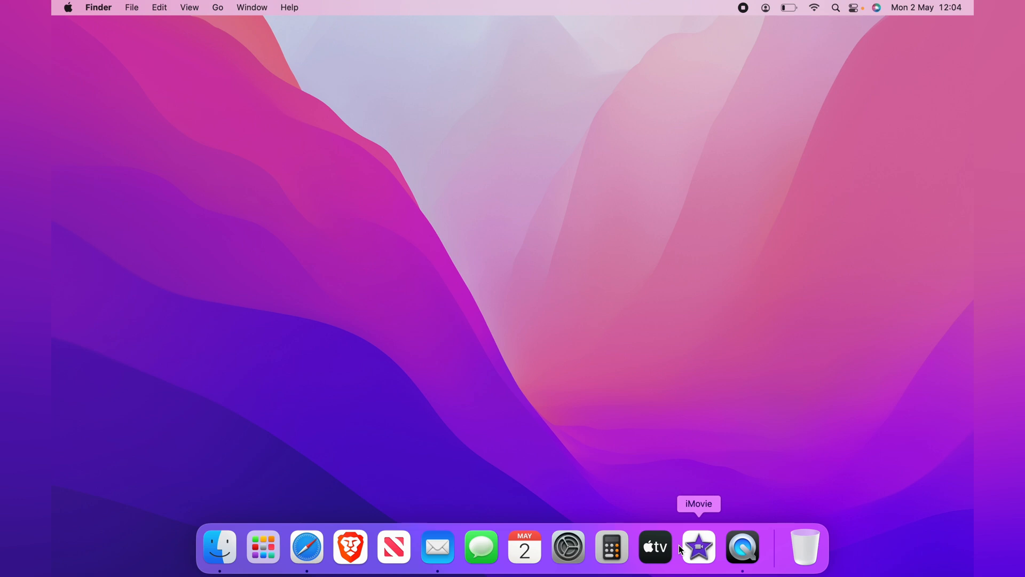
mouse_move(585, 438)
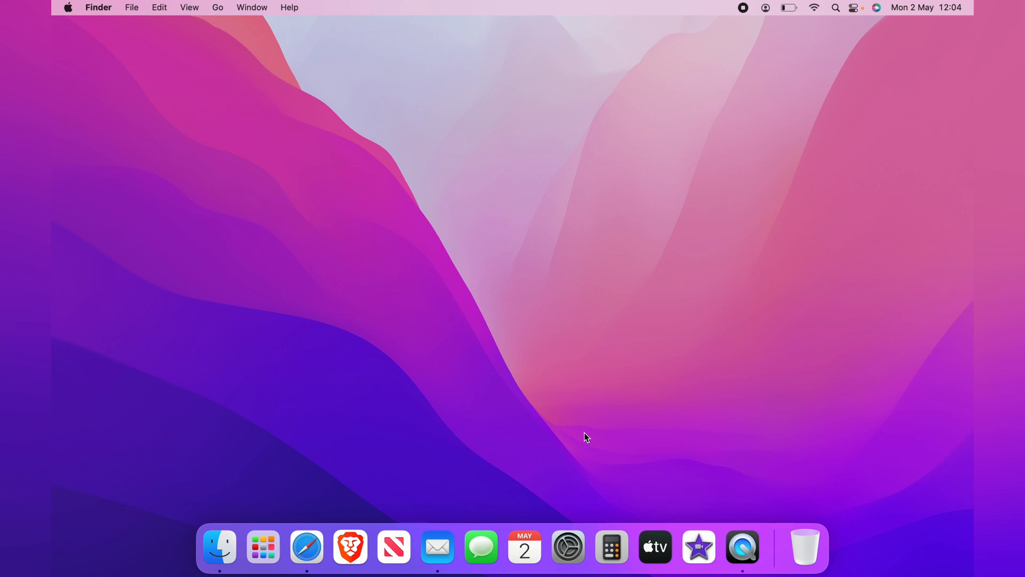